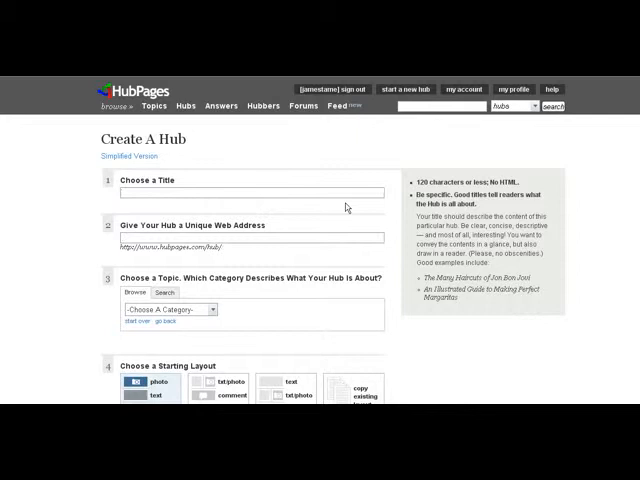
Step: Title the hub 'Basketball Training Exercises', letting the web address fill in to match
type("B")
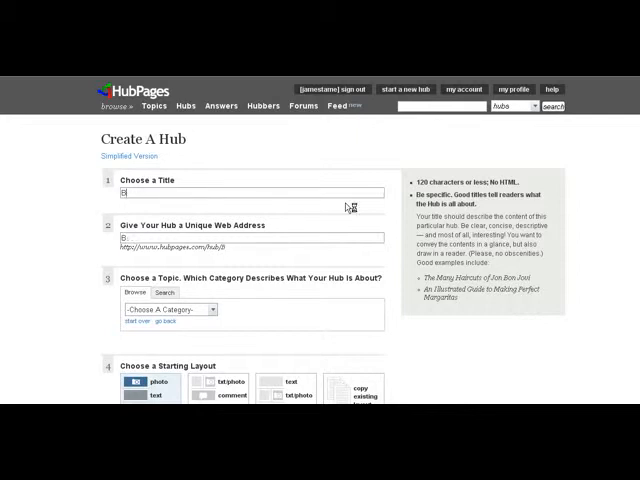
type("Basketball Training Exercis")
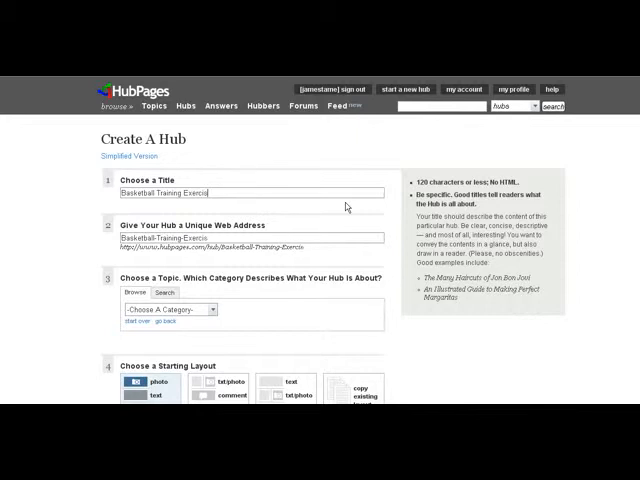
scroll("down", 3)
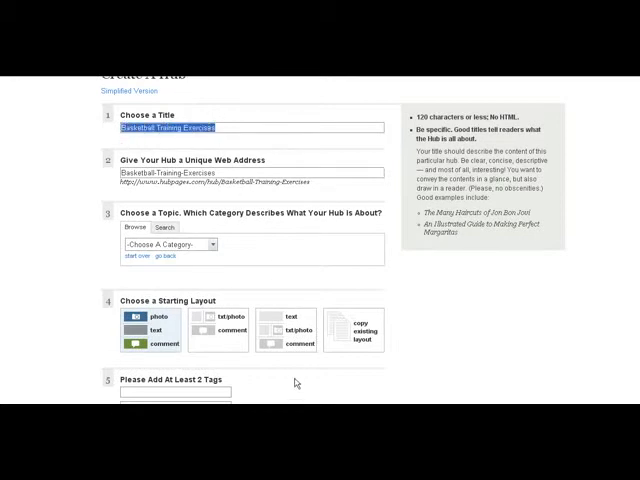
mouse_move(220, 108)
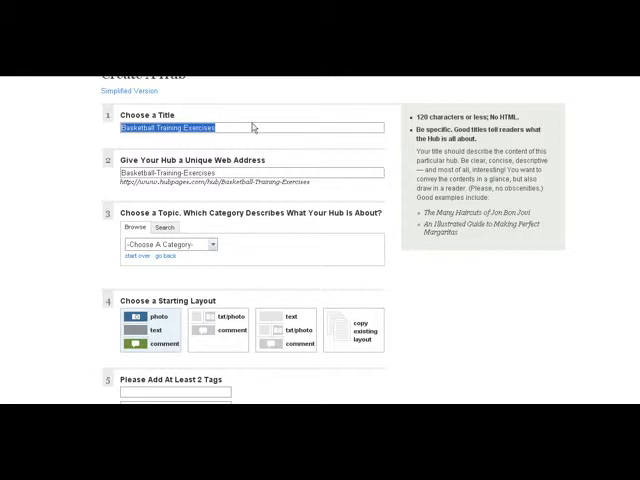
mouse_move(178, 264)
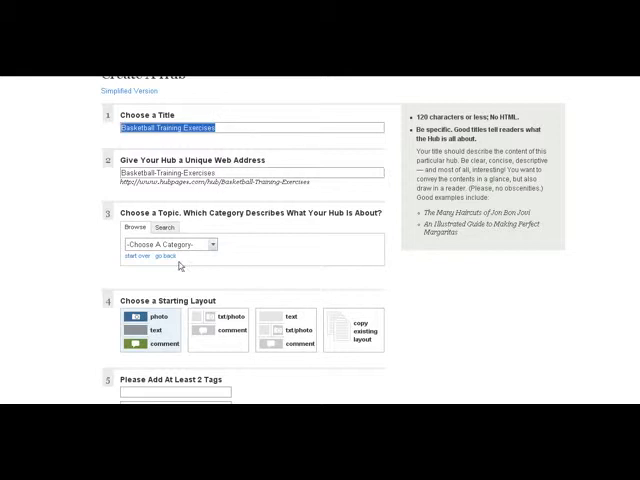
Step: Set the hub category to Sports & Recreation, leaving the subcategory unchosen
left_click(172, 244)
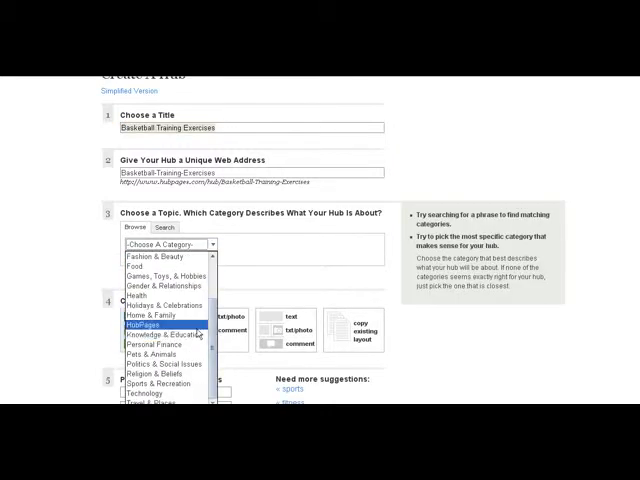
mouse_move(156, 384)
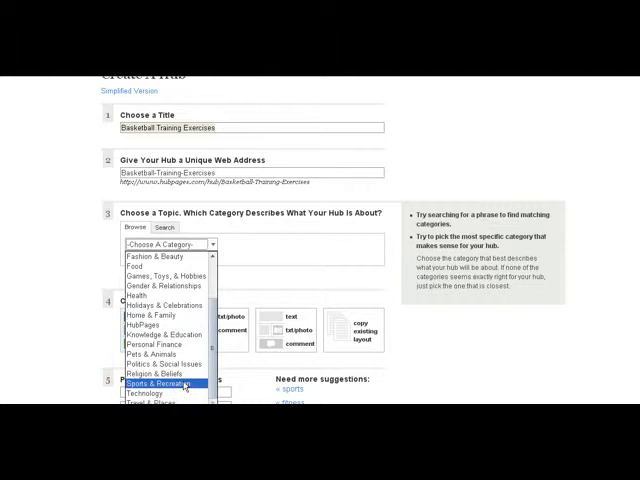
left_click(168, 382)
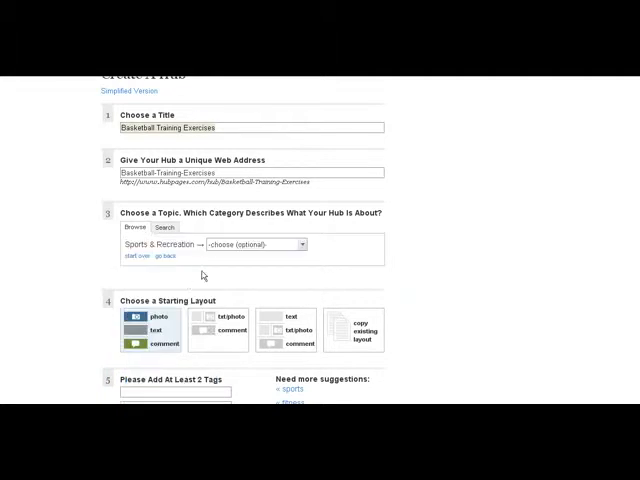
left_click(256, 244)
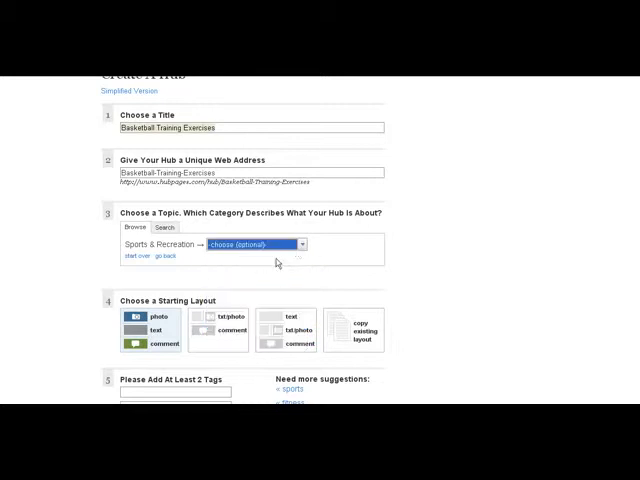
scroll("down", 3)
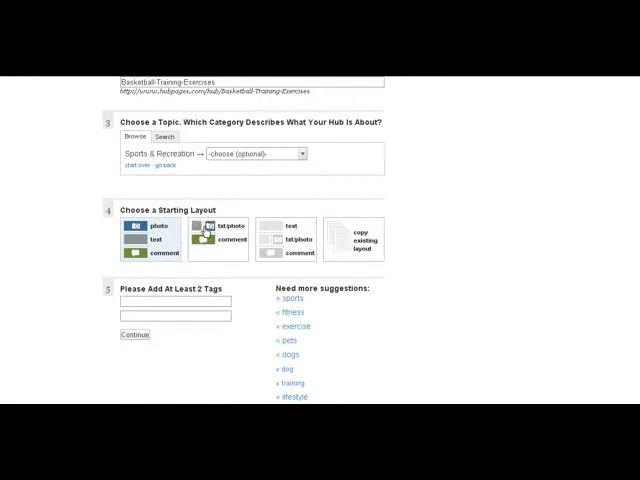
Step: Choose the text-and-photo layout and enter three basketball exercise and training tags
left_click(150, 238)
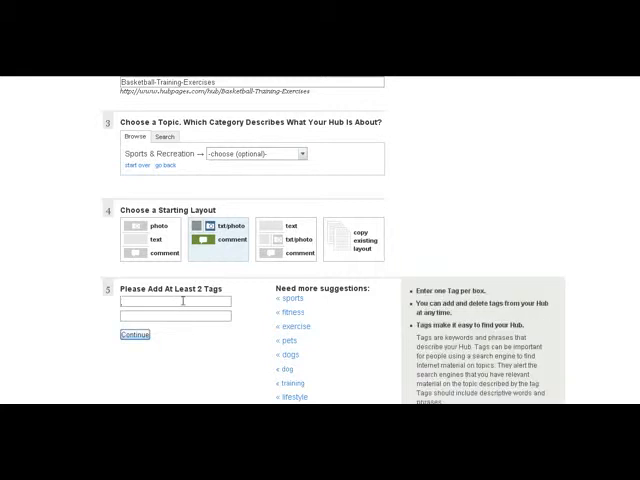
type("basketball training")
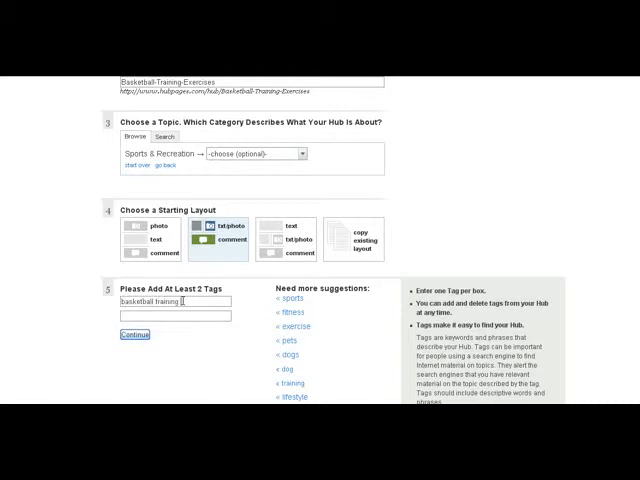
type("exercises")
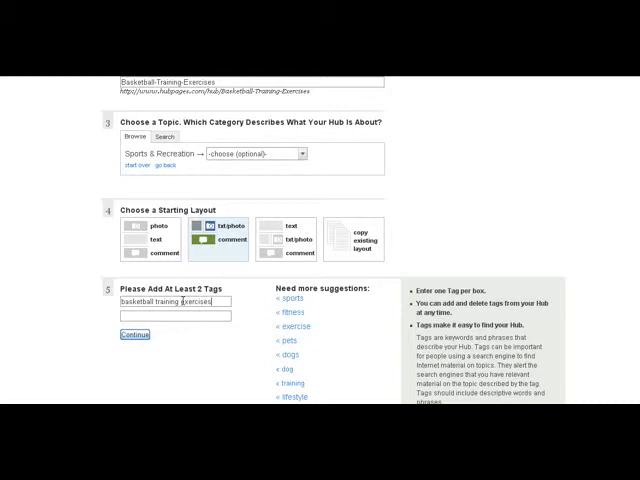
type("basketball training")
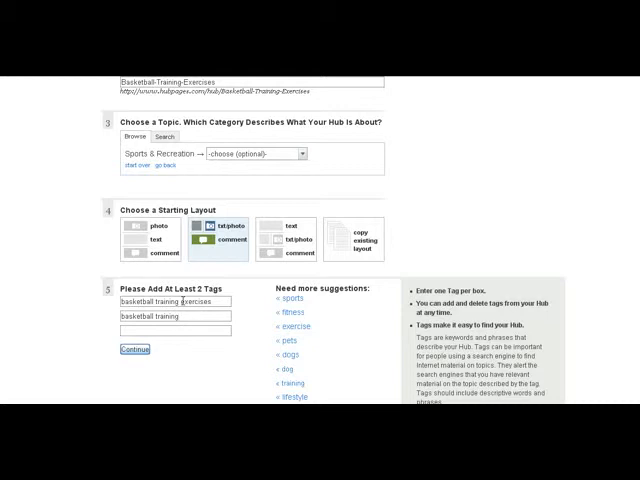
type("basket")
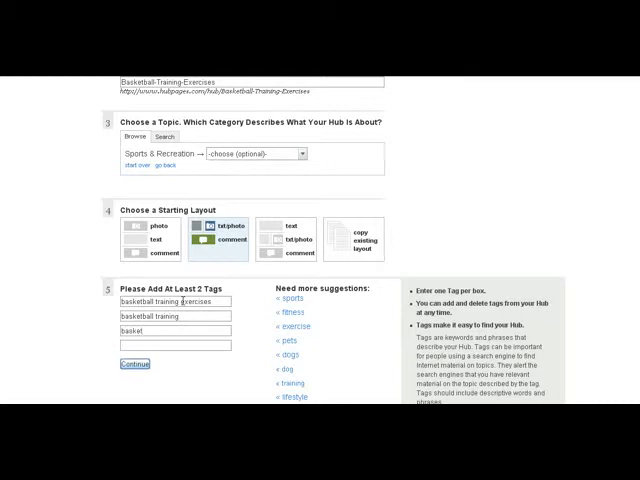
type("basketball exercises s")
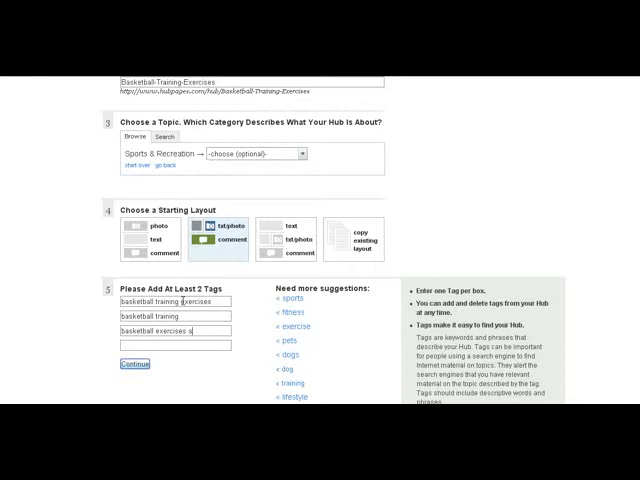
type("and trai")
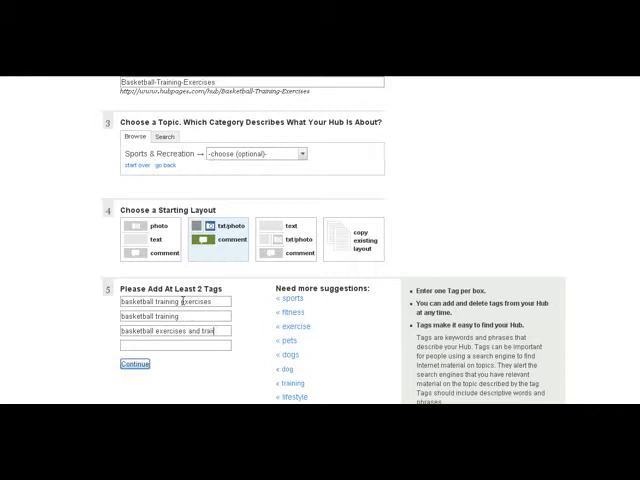
Step: Continue past the tags page and accept the publishing rules
left_click(132, 364)
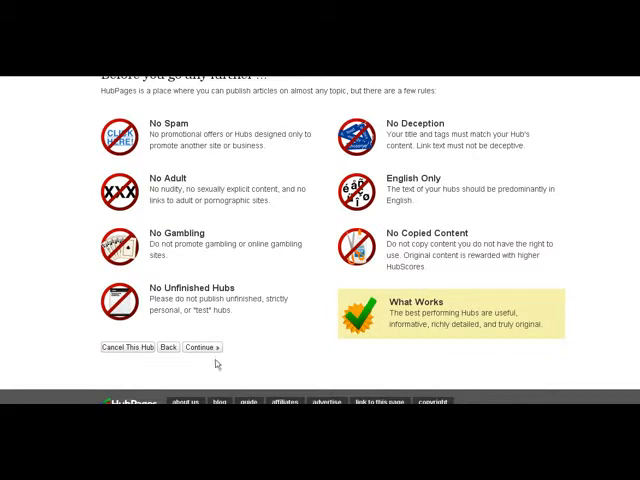
left_click(200, 348)
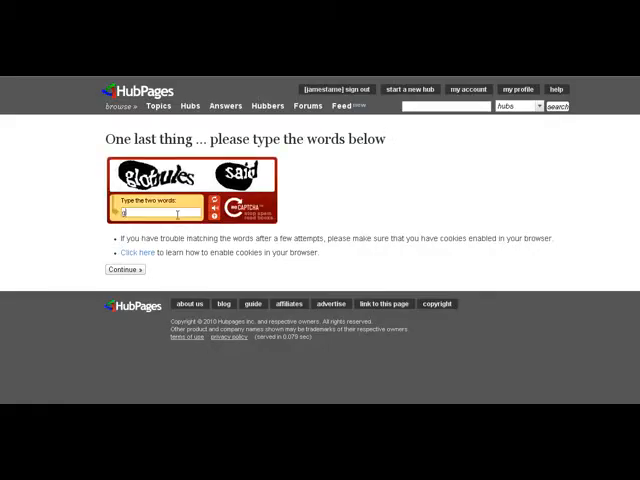
Step: Enter the two CAPTCHA words and continue into the hub editor
type("glo")
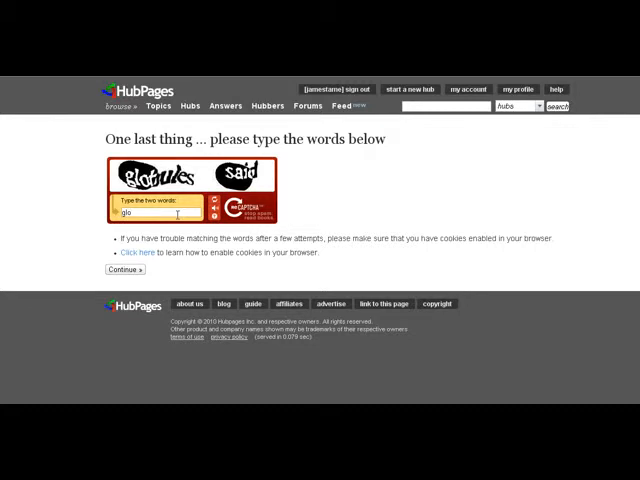
type("o")
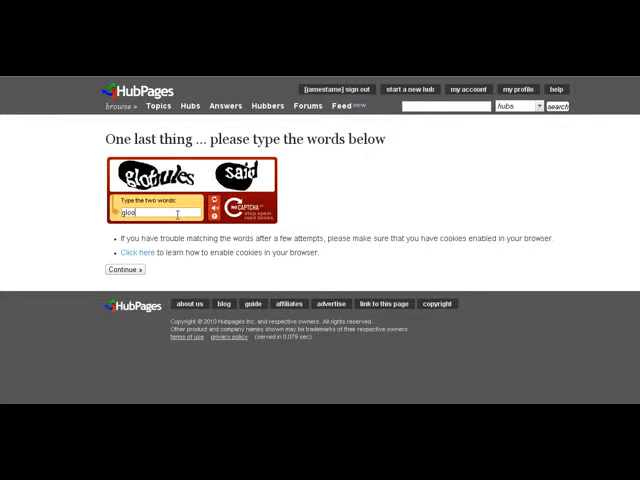
type("bule")
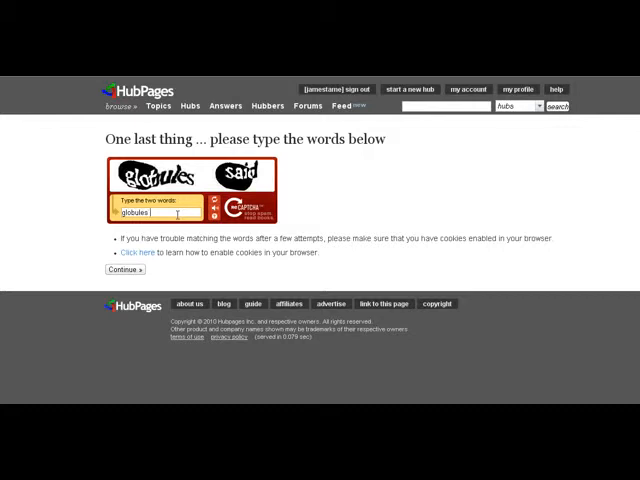
type("said")
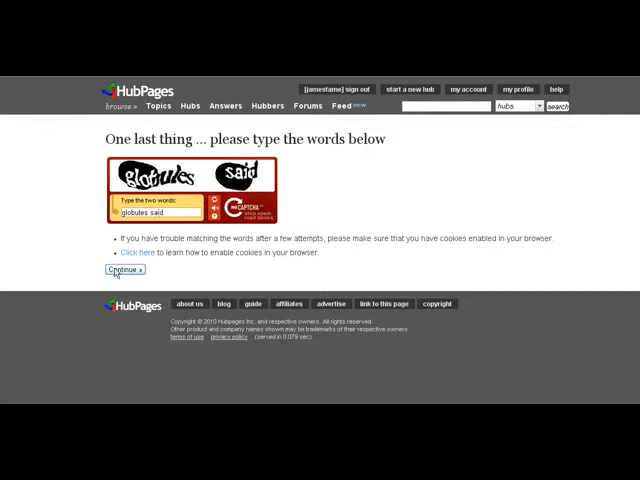
left_click(120, 270)
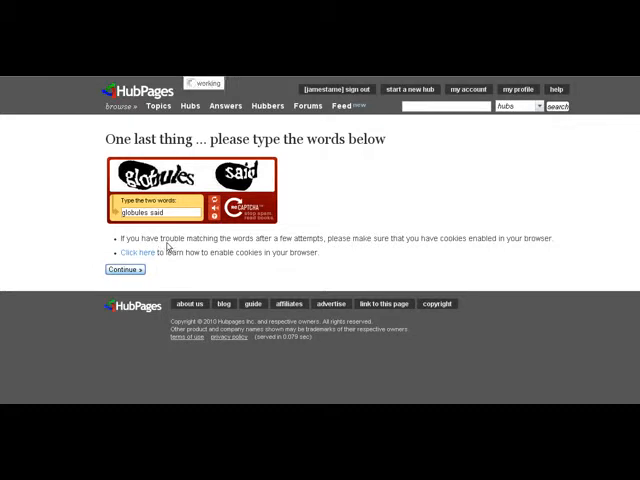
left_click(116, 268)
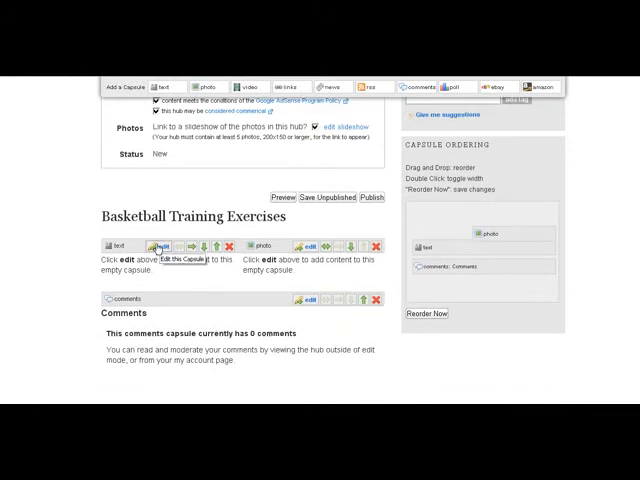
Step: Edit the empty text capsule, revealing its subtitle and body fields
left_click(154, 246)
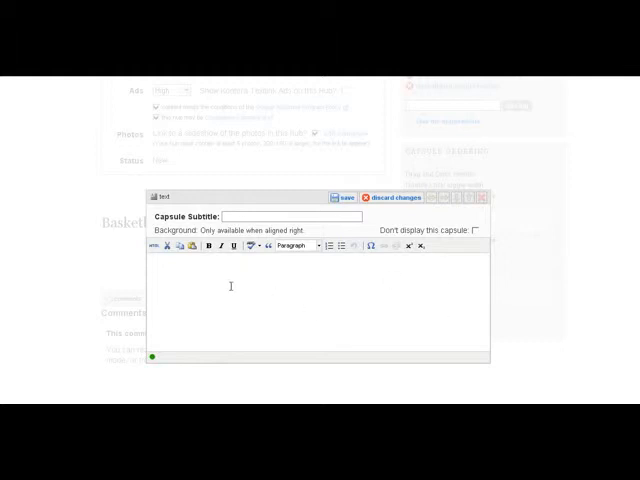
mouse_move(378, 330)
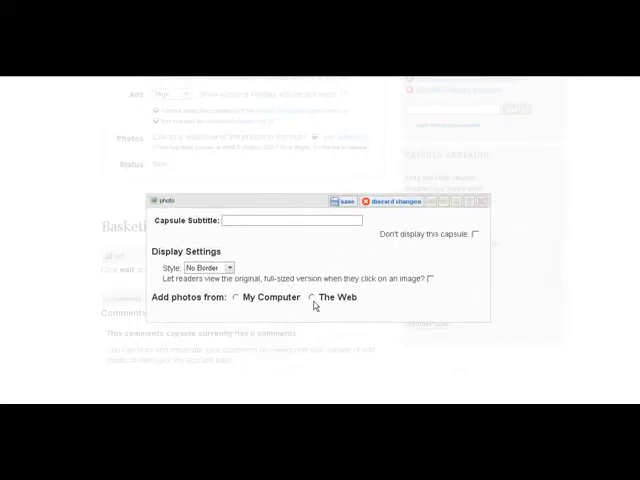
Step: View the photo capsule's Web and My Computer sources, then discard changes
left_click(308, 296)
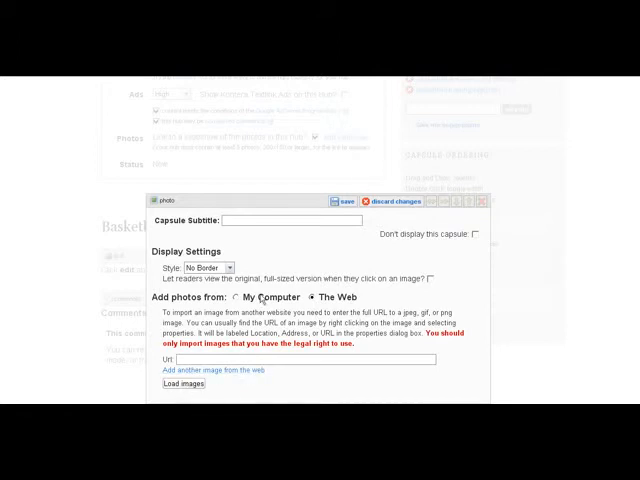
left_click(240, 296)
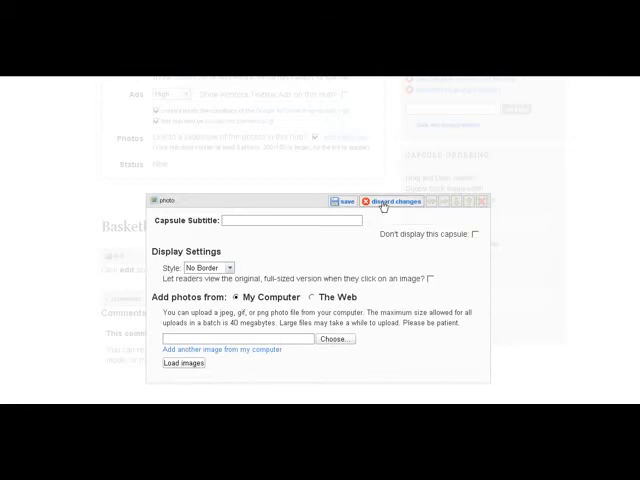
left_click(392, 202)
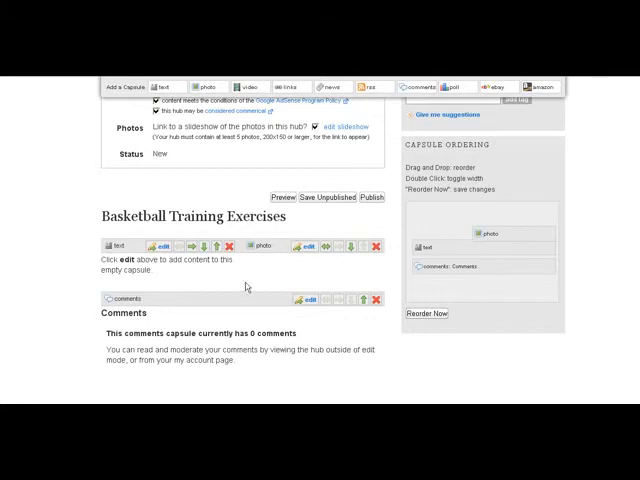
scroll("up", 3)
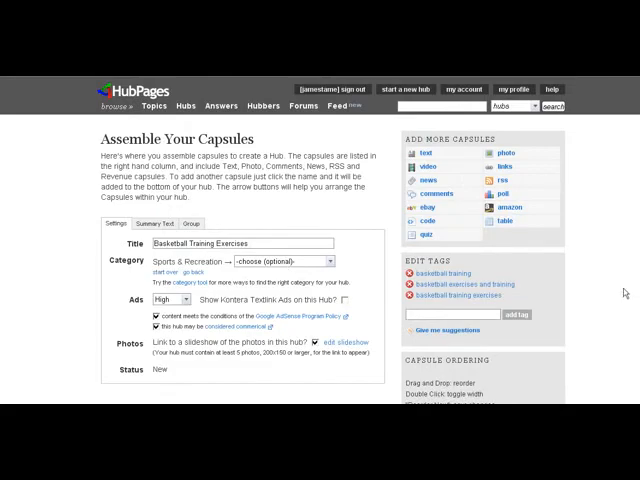
scroll("down", 3)
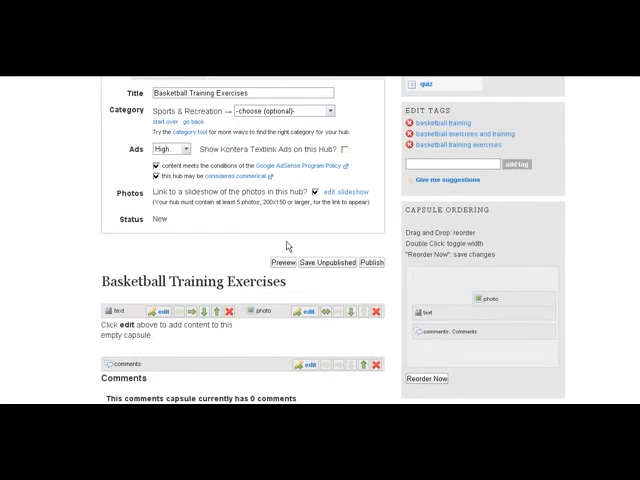
mouse_move(290, 244)
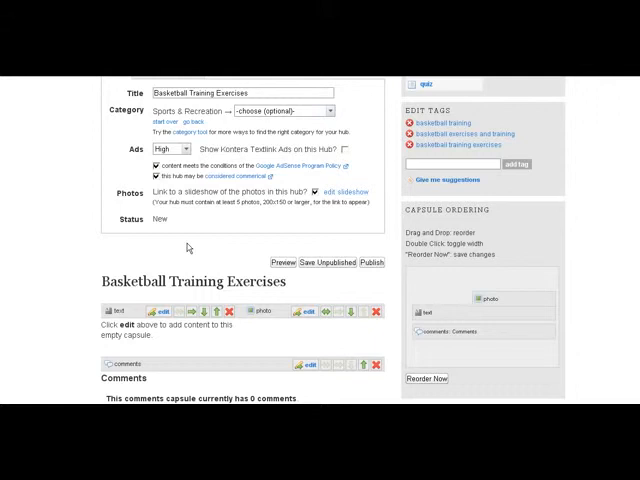
mouse_move(188, 248)
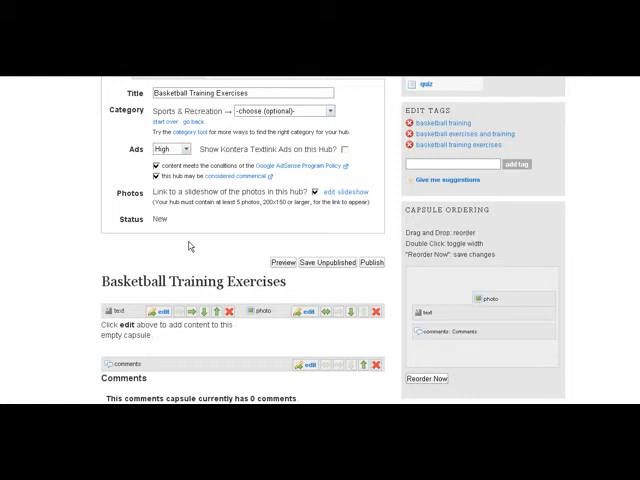
scroll("up", 3)
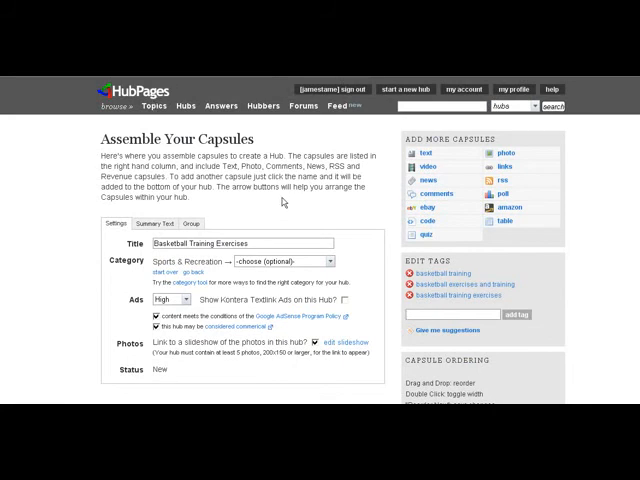
mouse_move(280, 200)
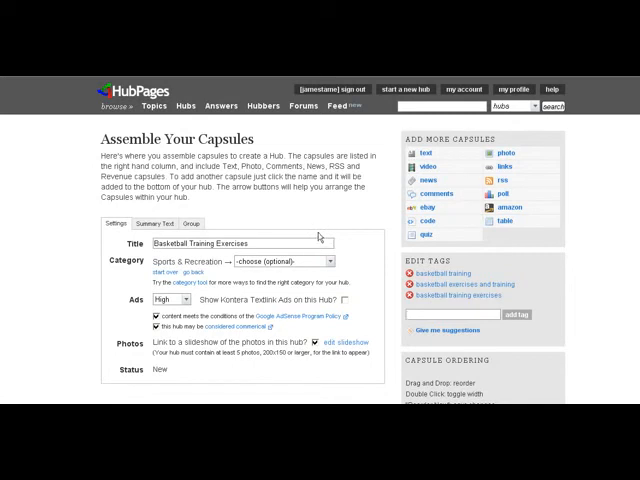
mouse_move(318, 236)
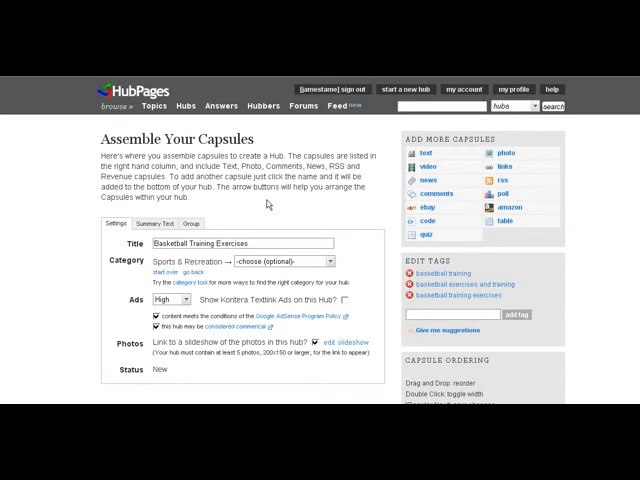
mouse_move(268, 204)
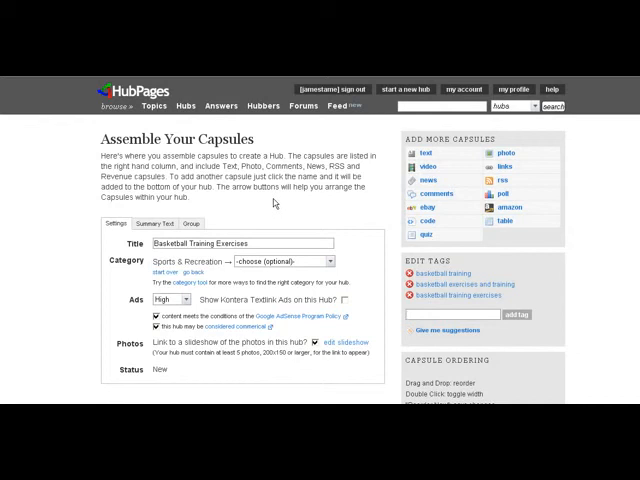
mouse_move(276, 204)
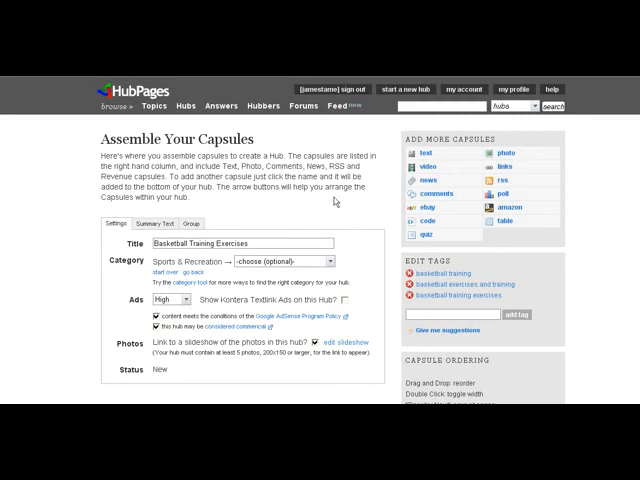
mouse_move(332, 196)
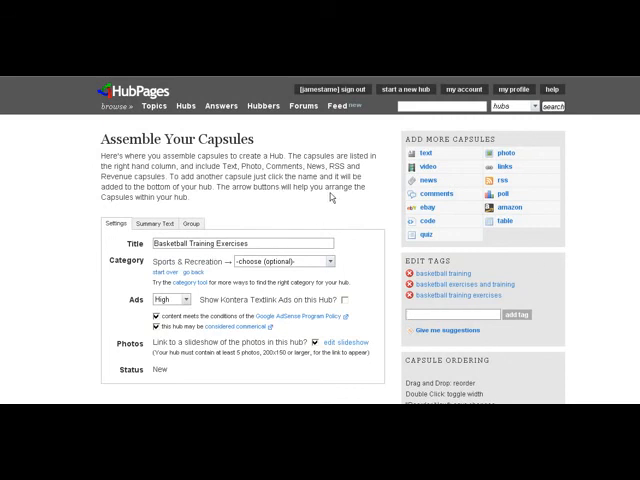